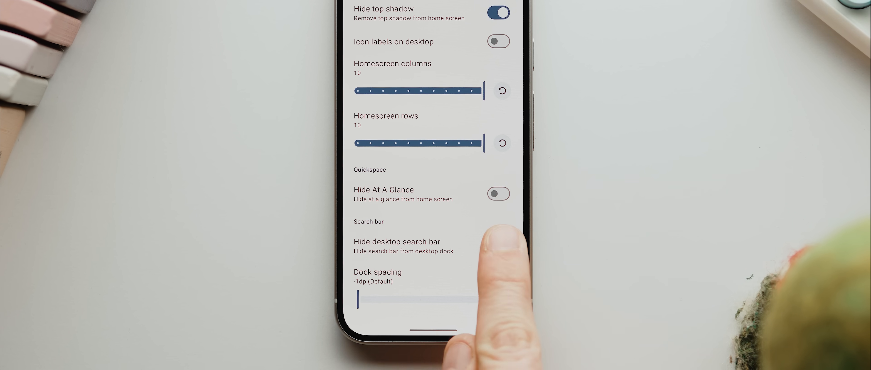
Hide the desktop search bar from the home screen dock
click(499, 246)
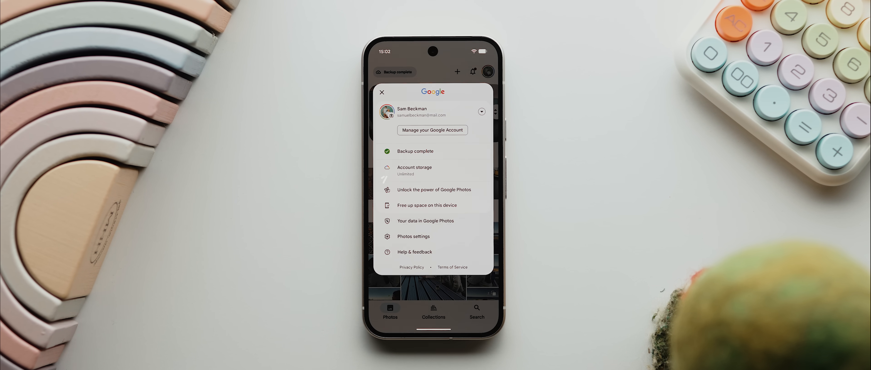
Show the Google Photos account menu with Unlimited account storage
click(427, 206)
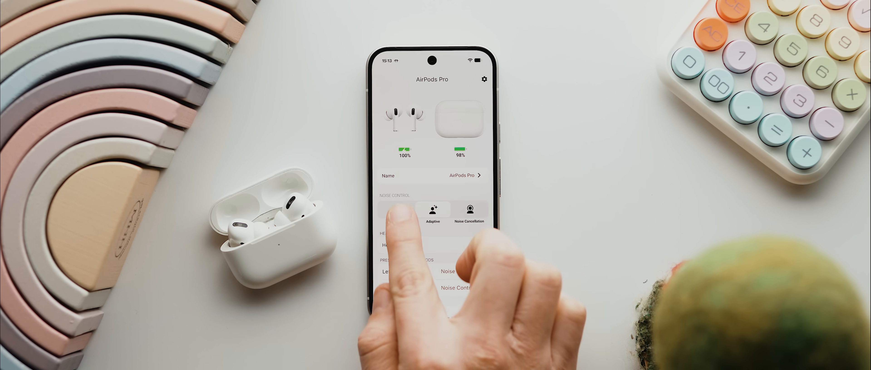
View the left AirPod's press-and-hold noise control mode list
click(392, 272)
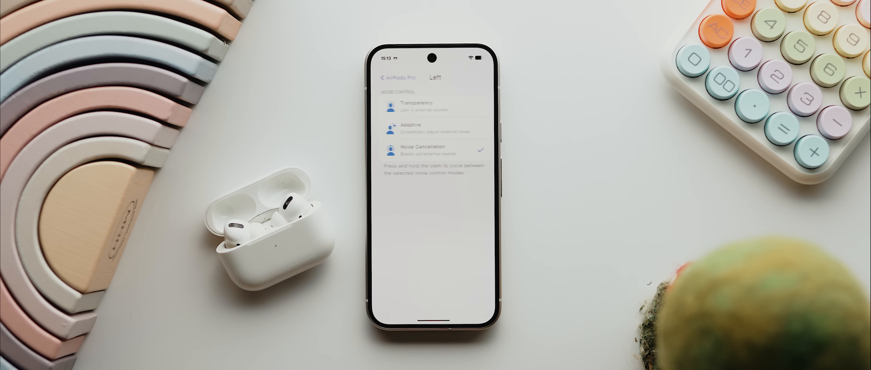